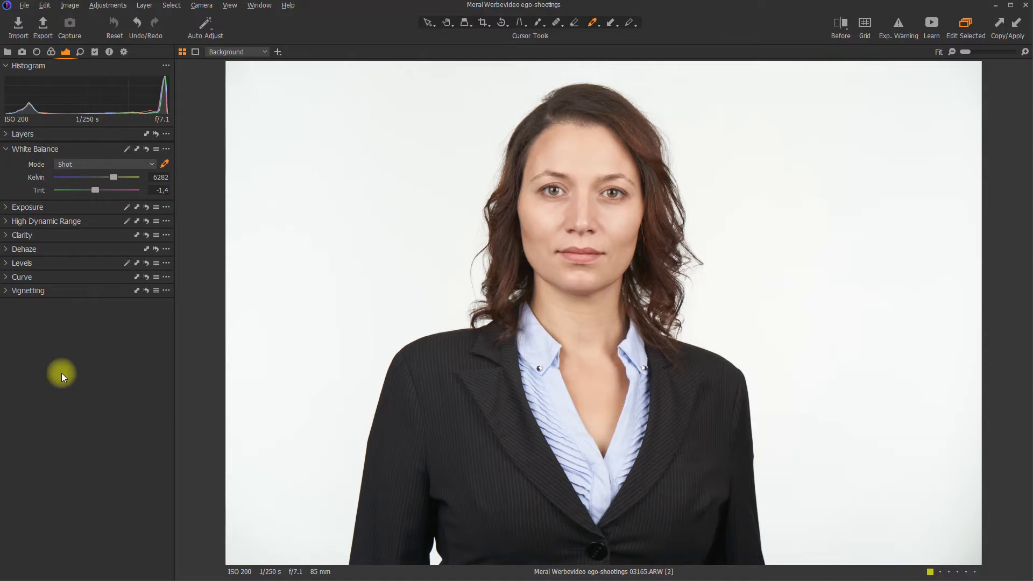
- Pick a custom white balance of about 6496 K, -0.5 tint and enable Before/After
right_click(63, 375)
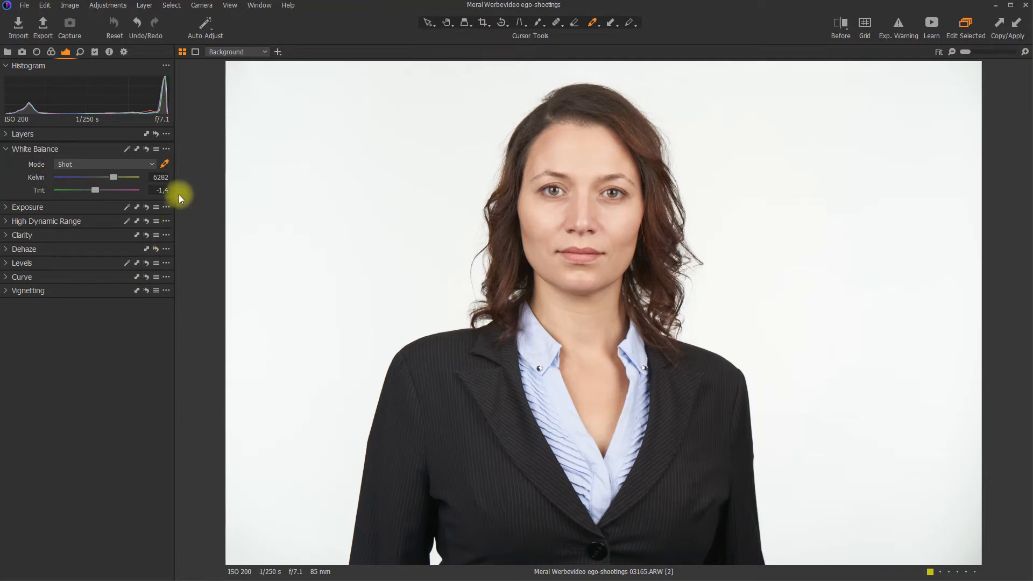
mouse_move(133, 179)
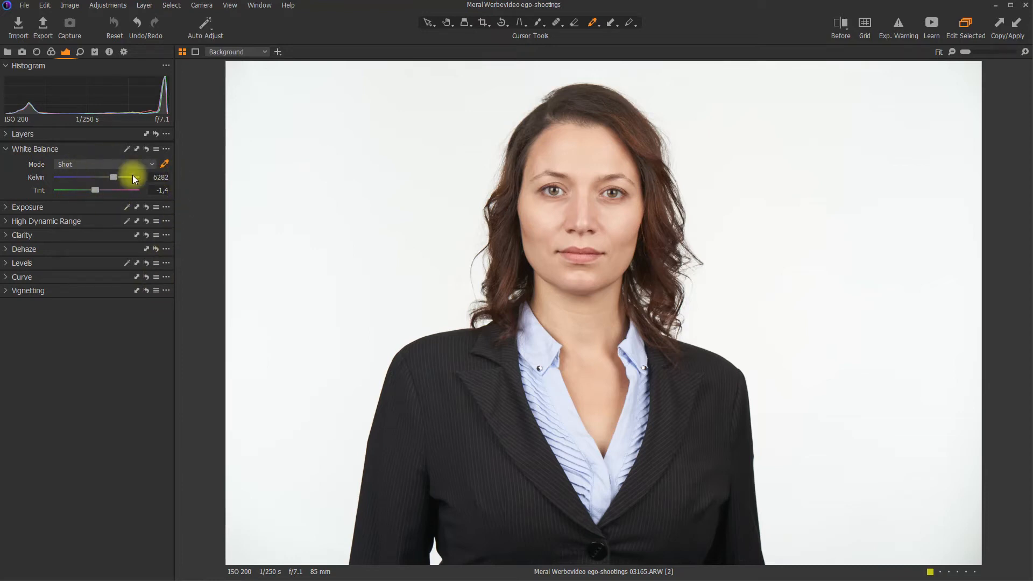
left_click(165, 148)
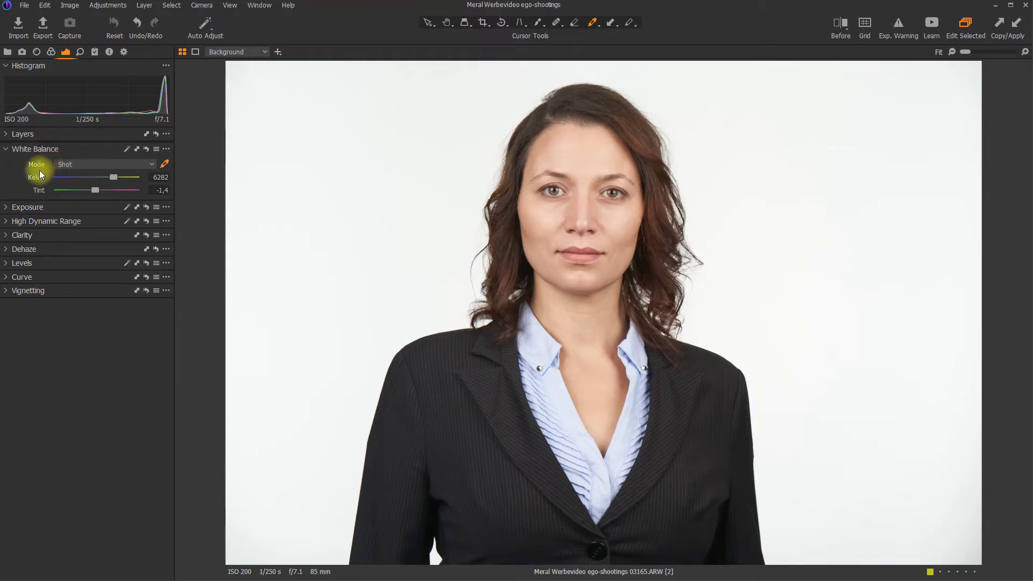
mouse_move(95, 182)
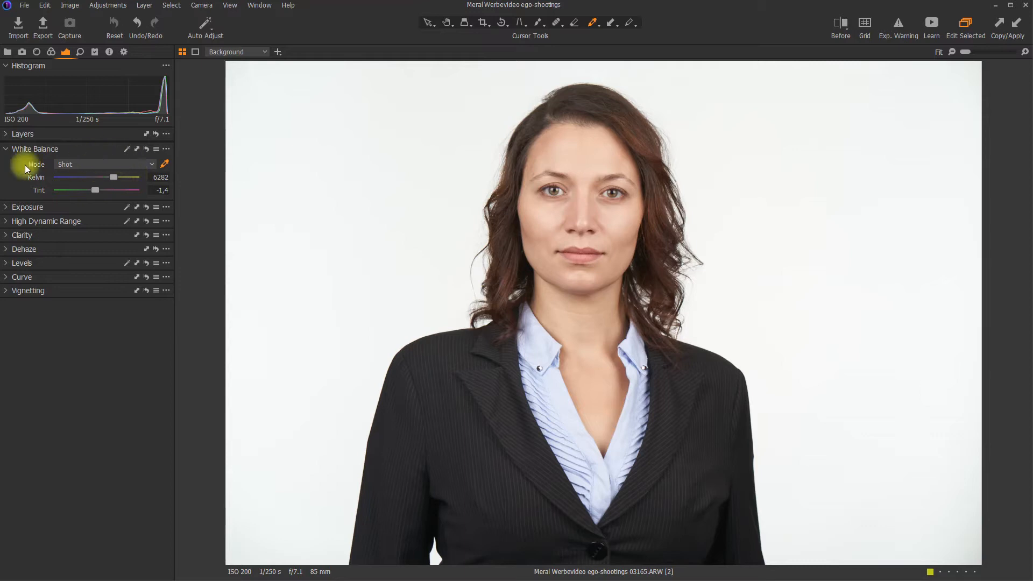
mouse_move(31, 177)
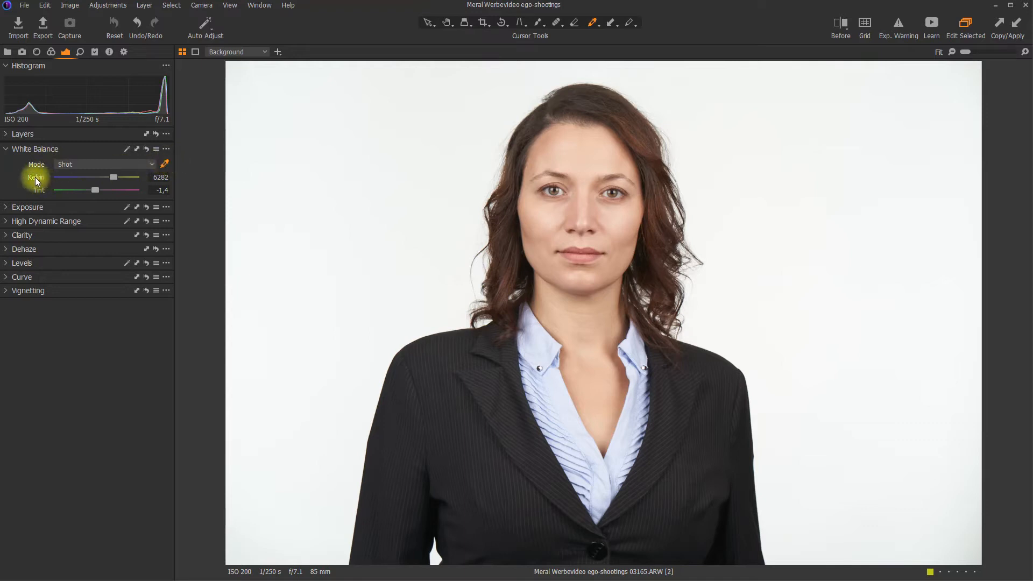
mouse_move(97, 149)
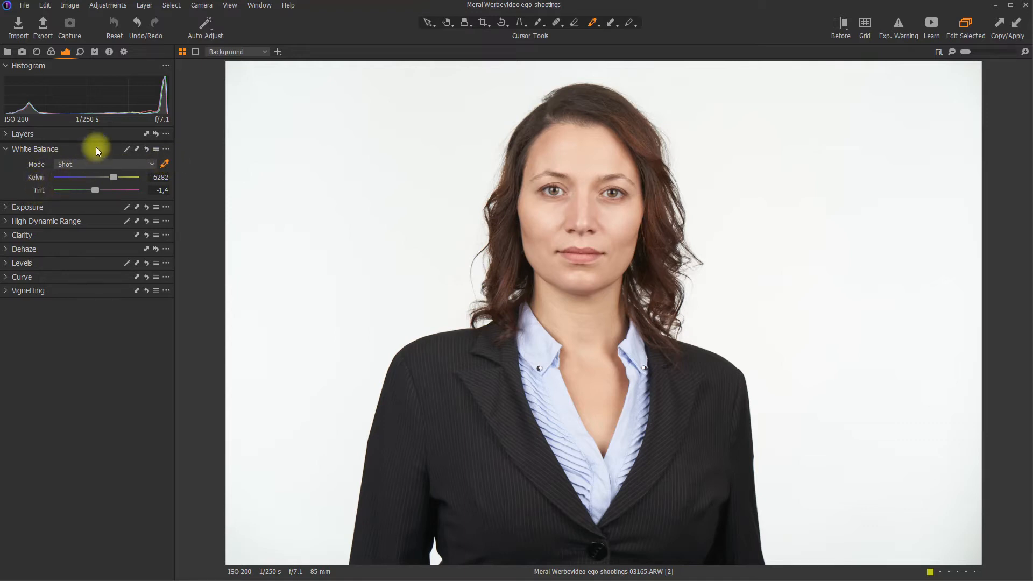
mouse_move(2, 207)
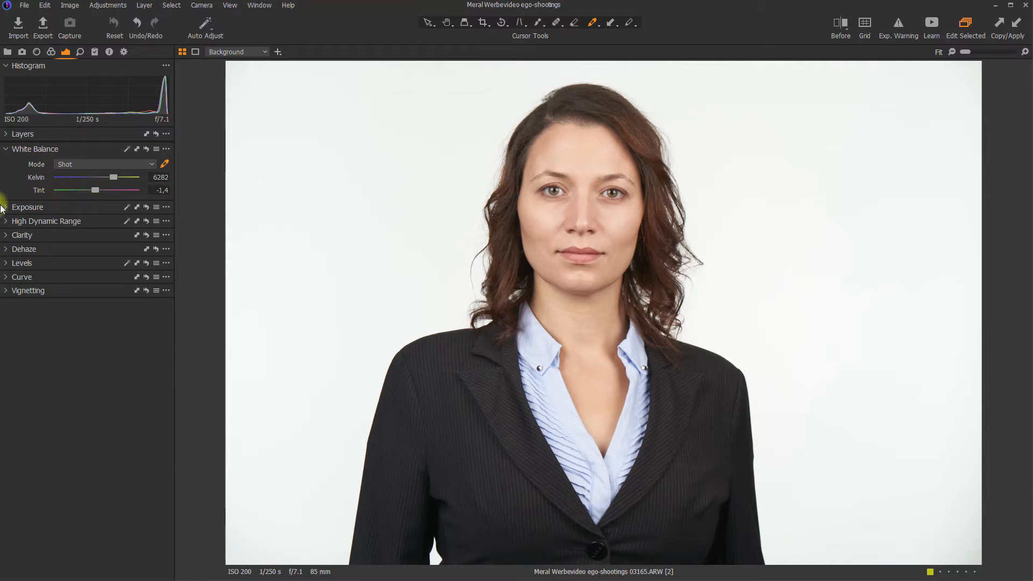
left_click(841, 24)
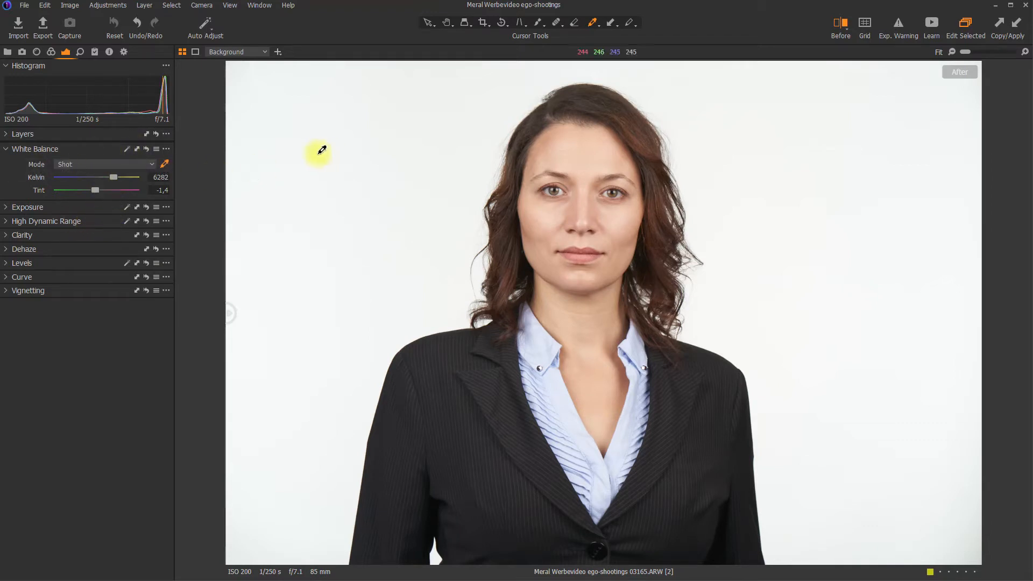
mouse_move(151, 344)
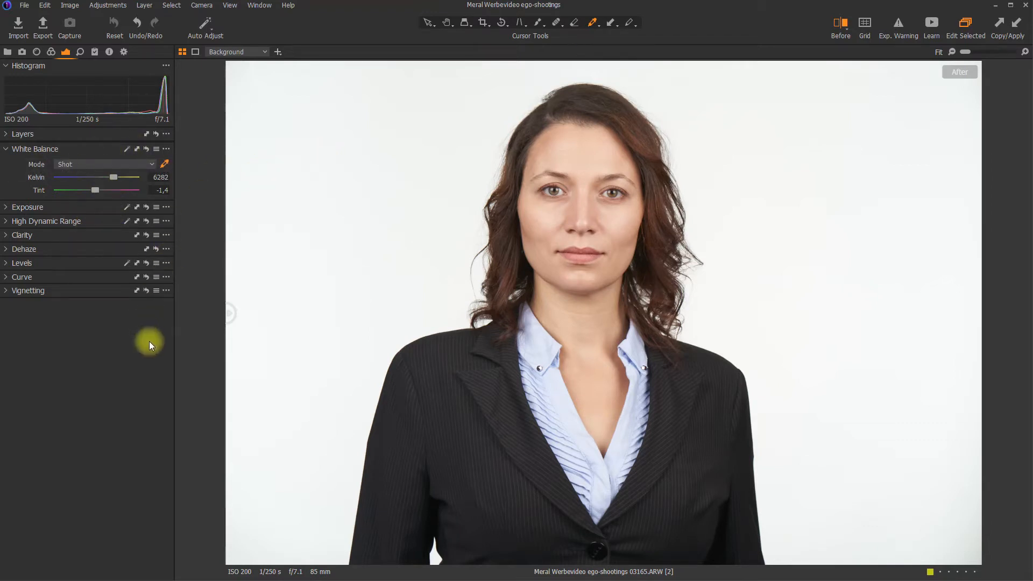
mouse_move(91, 234)
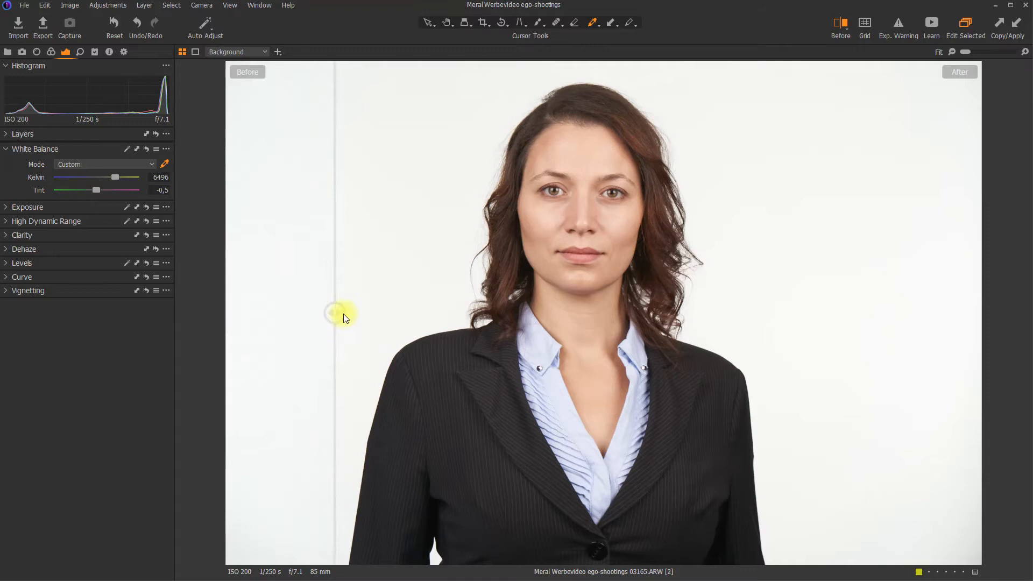
- Sweep the before/after split across the face, then reset white balance to as-shot 6282 K
left_click_drag(342, 313, 586, 313)
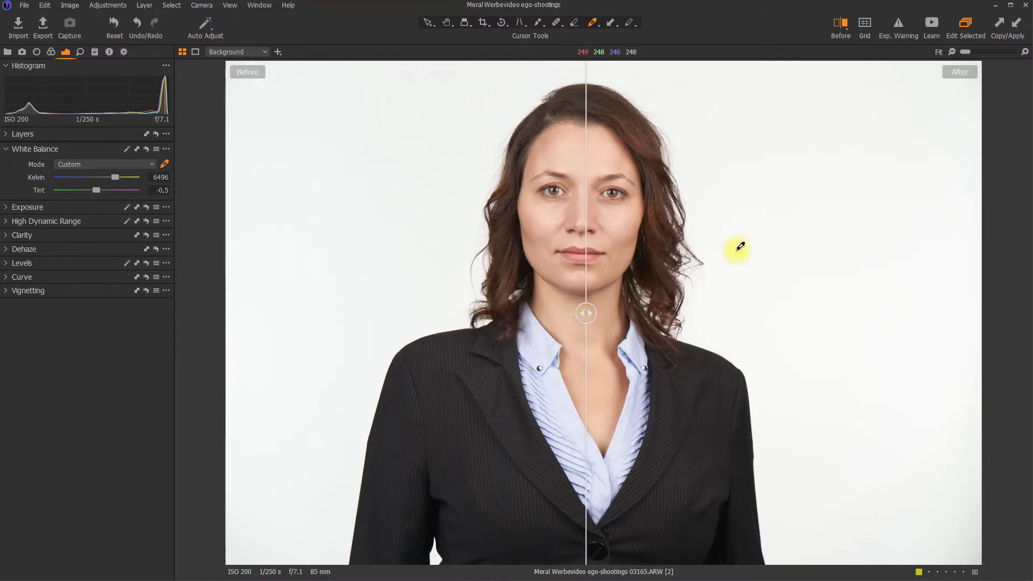
left_click_drag(585, 313, 647, 313)
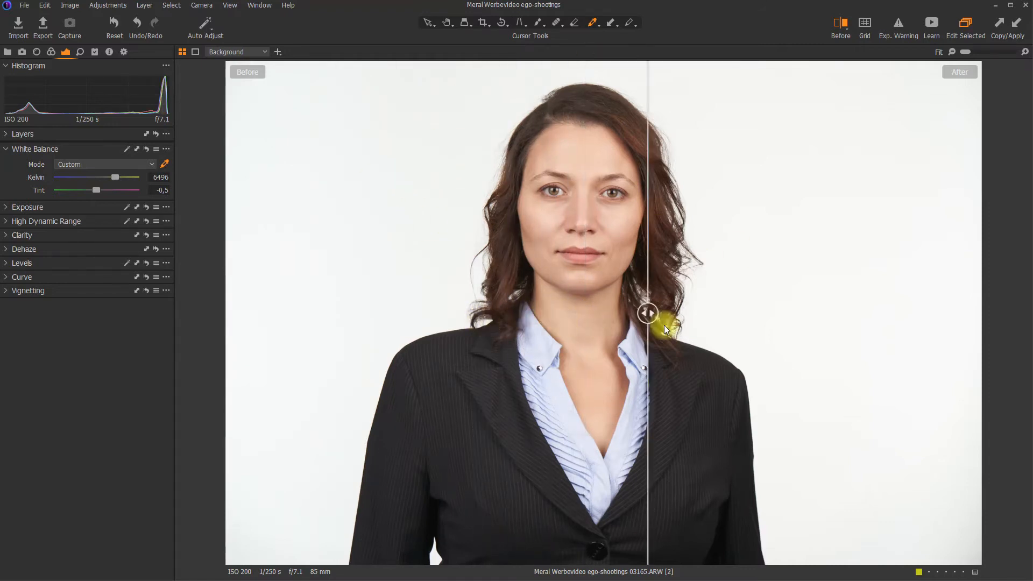
left_click_drag(647, 312, 510, 313)
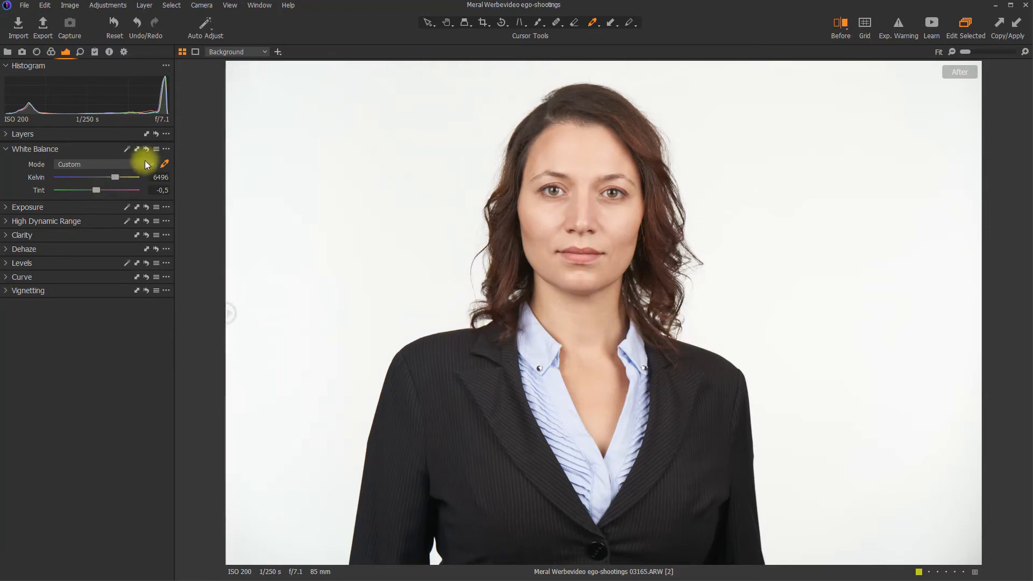
left_click(99, 164)
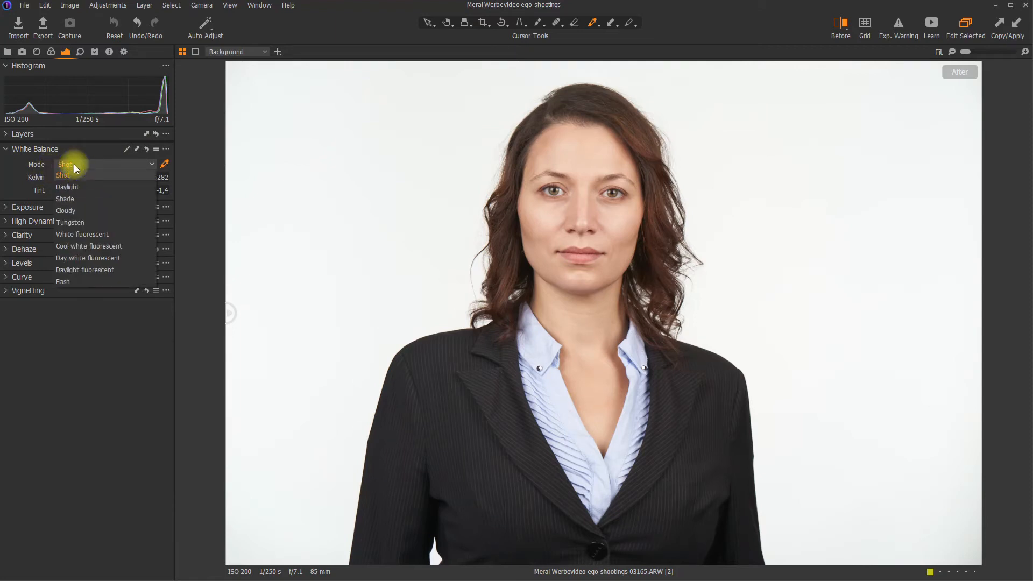
mouse_move(106, 252)
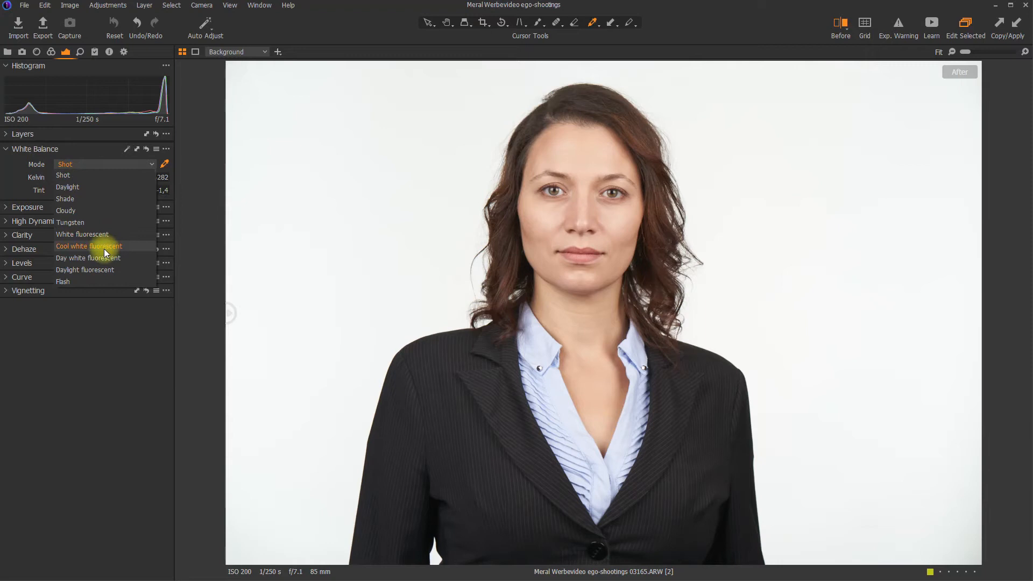
mouse_move(100, 259)
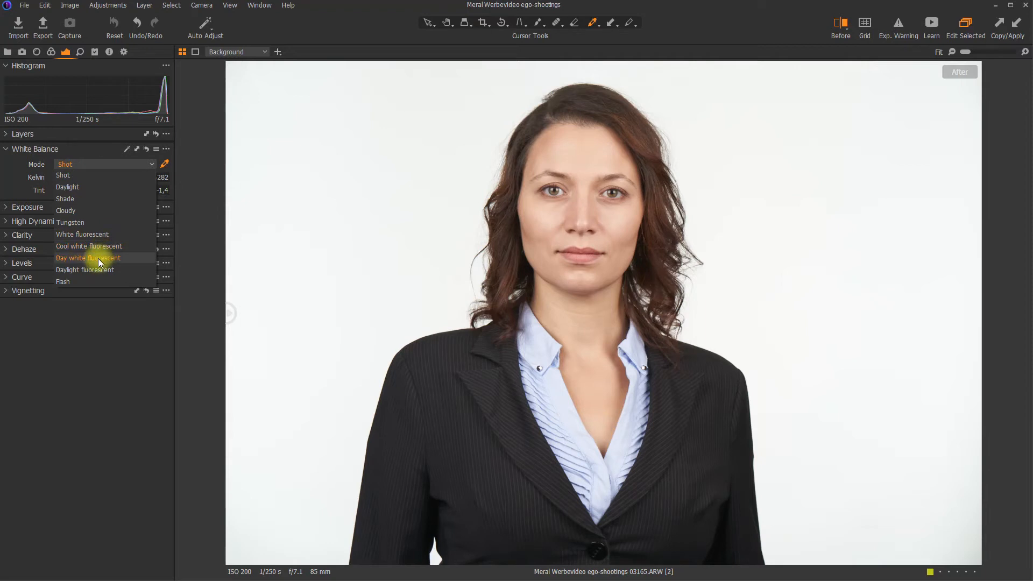
- Apply the Day white fluorescent preset, then raise the Kelvin to about 5343 K
left_click(89, 258)
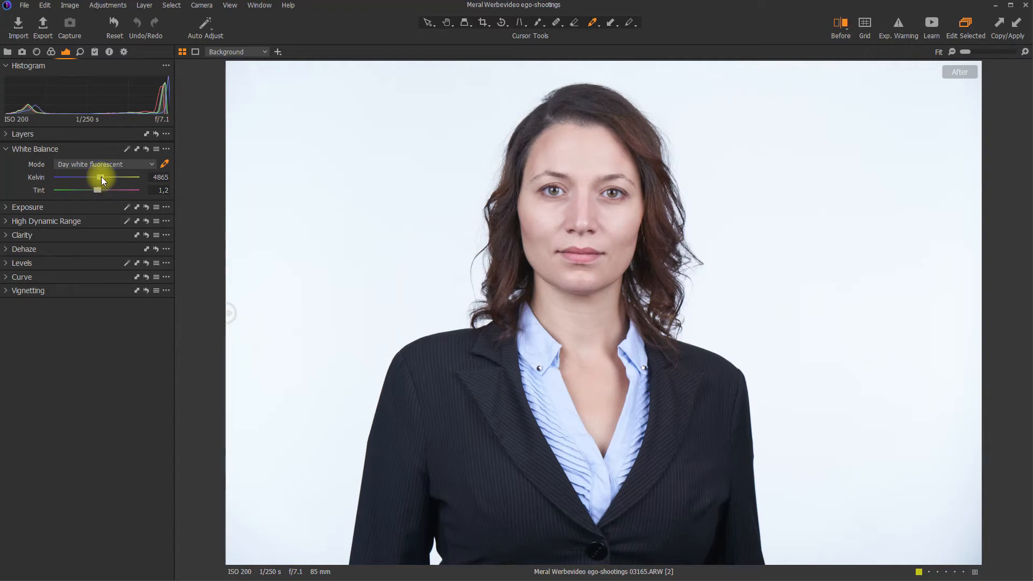
left_click_drag(99, 177, 106, 177)
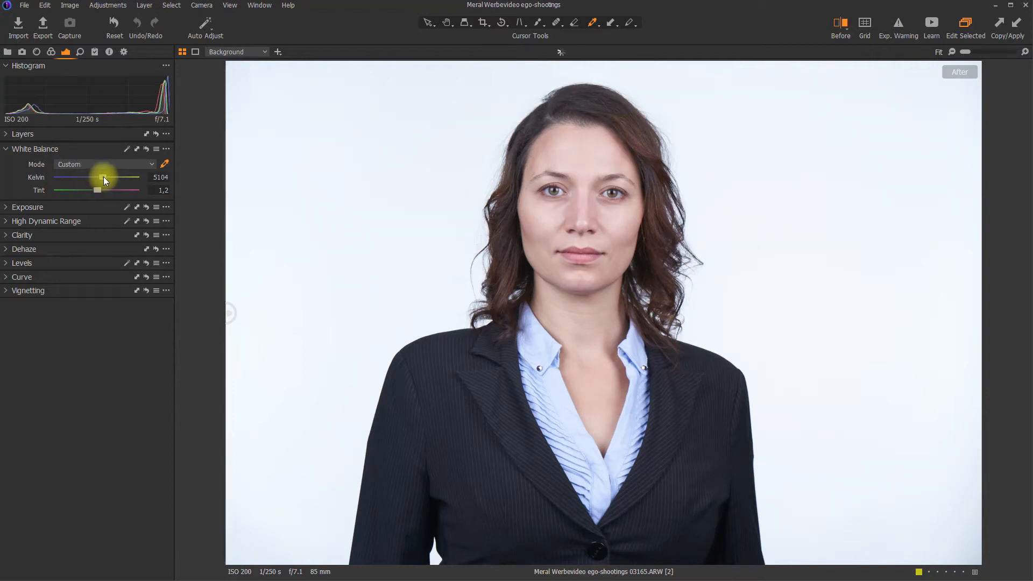
left_click_drag(104, 178, 110, 178)
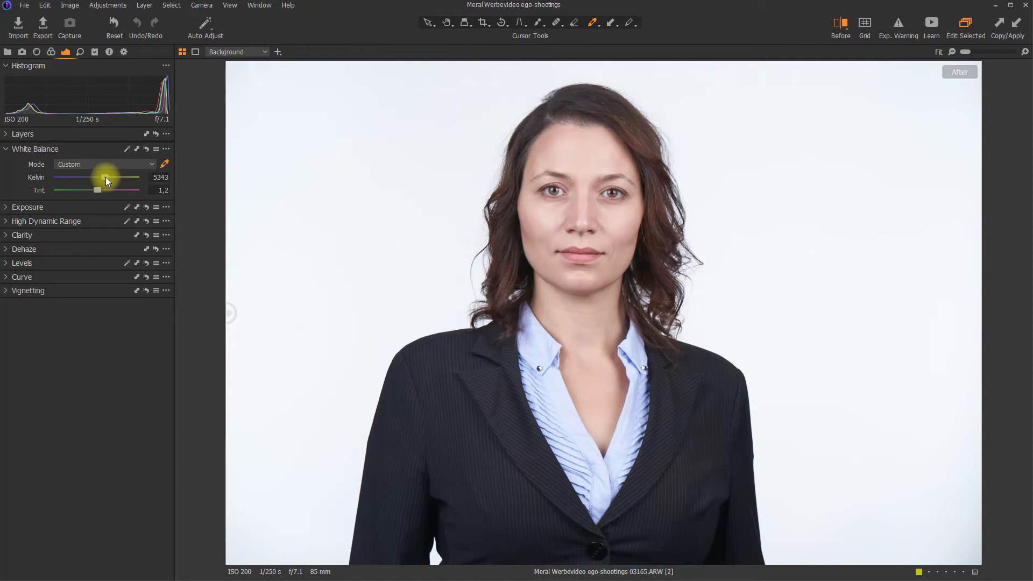
left_click_drag(106, 177, 106, 177)
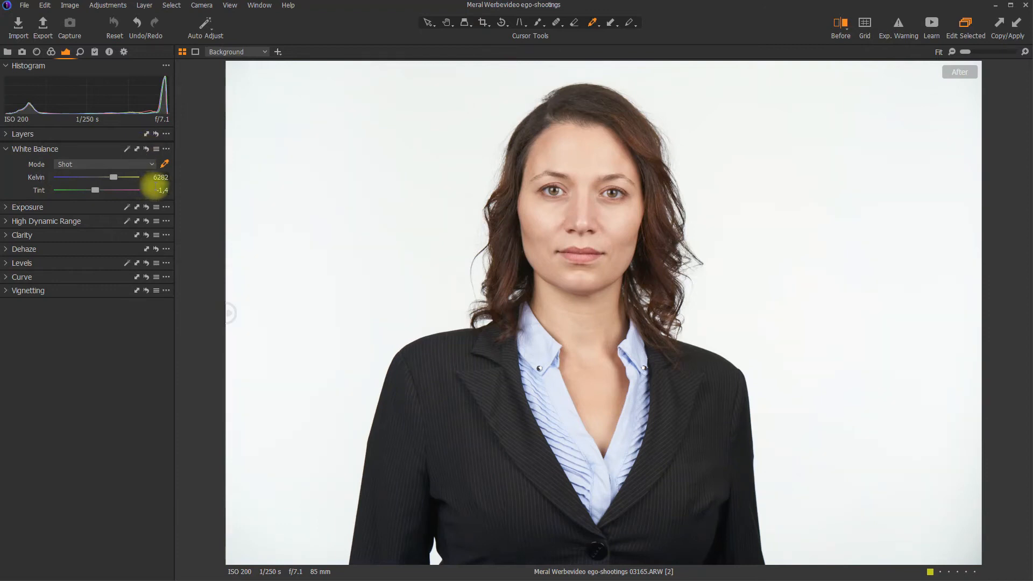
mouse_move(218, 382)
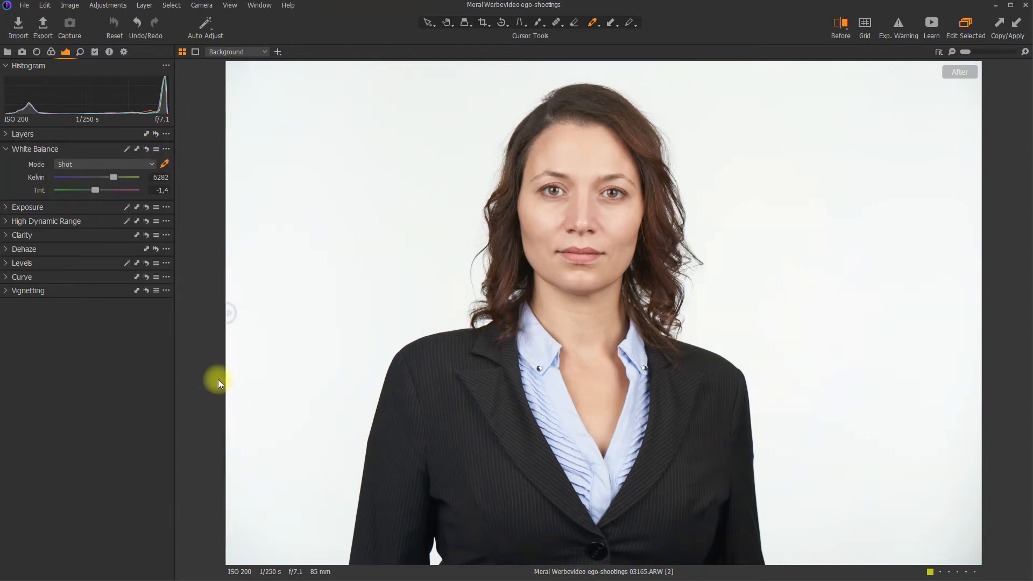
mouse_move(470, 239)
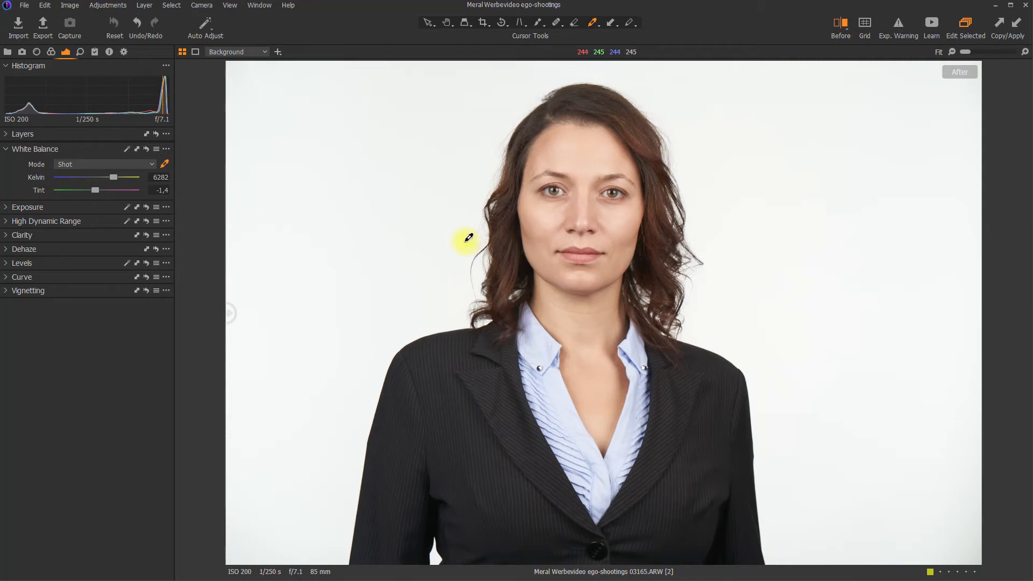
mouse_move(411, 193)
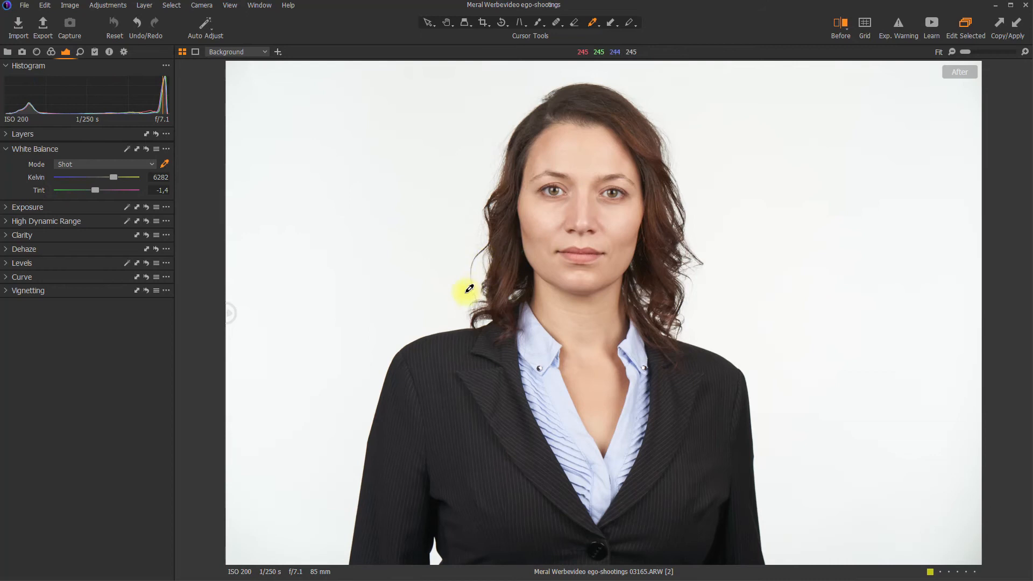
mouse_move(324, 265)
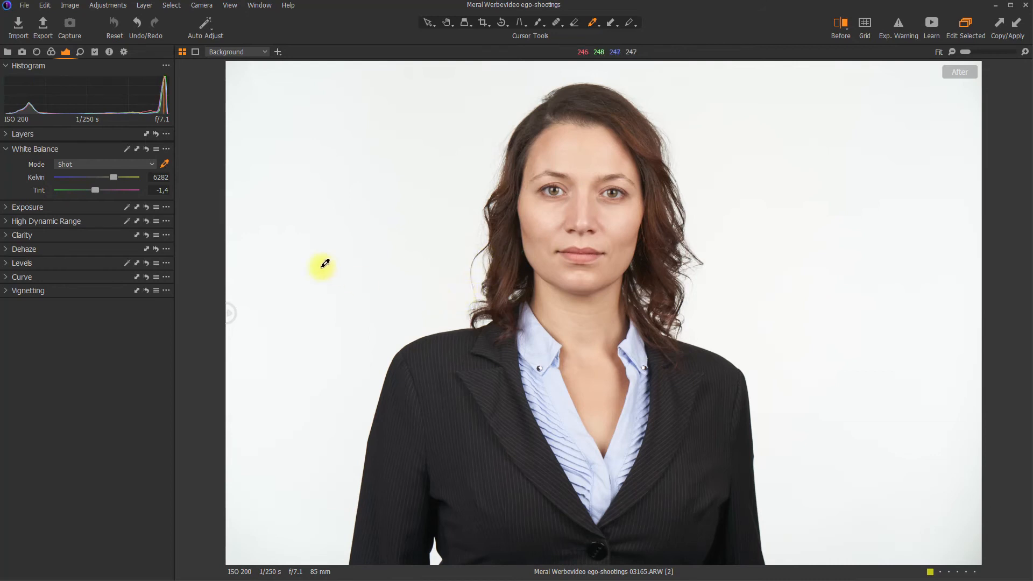
mouse_move(389, 183)
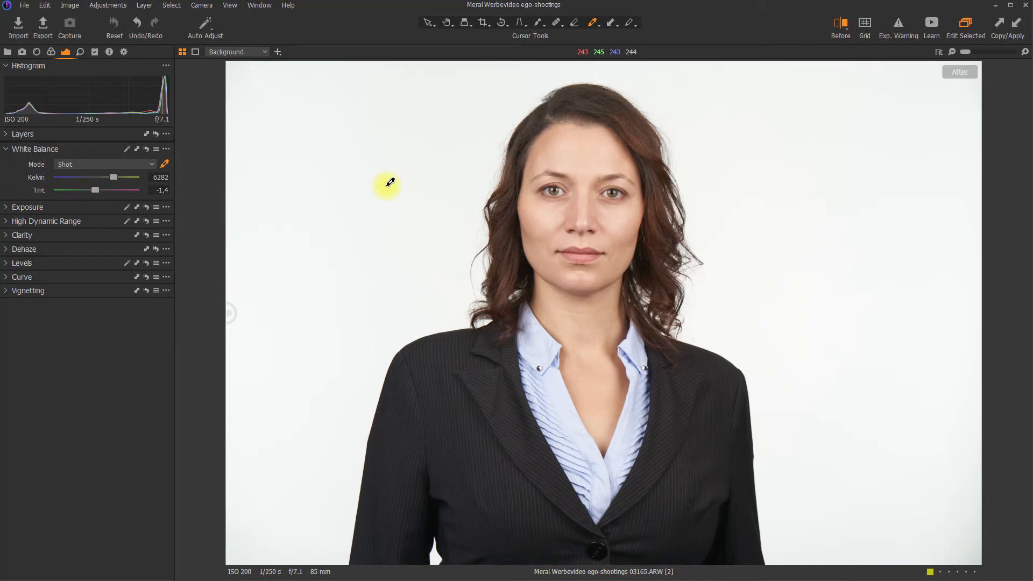
mouse_move(352, 153)
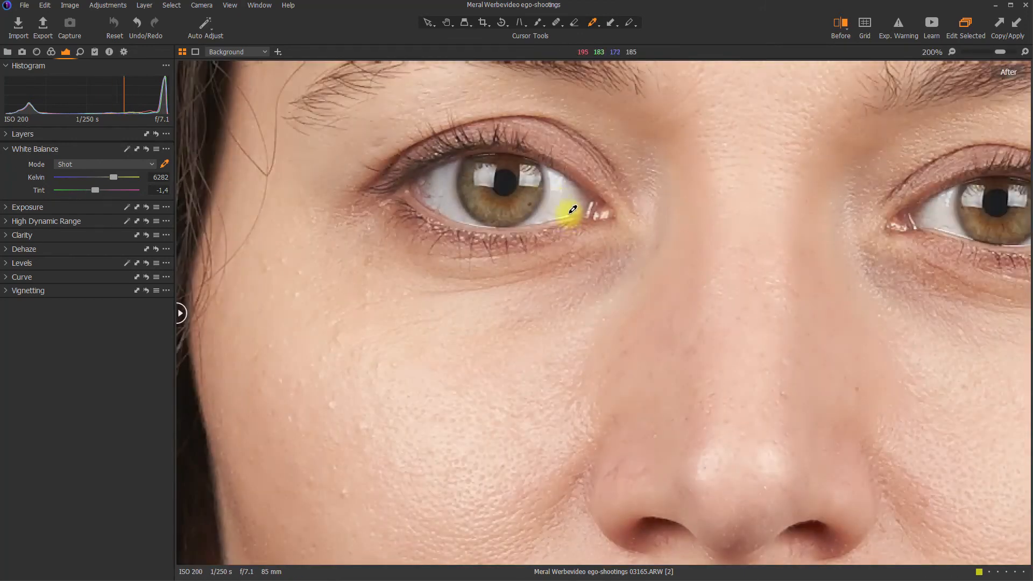
mouse_move(561, 204)
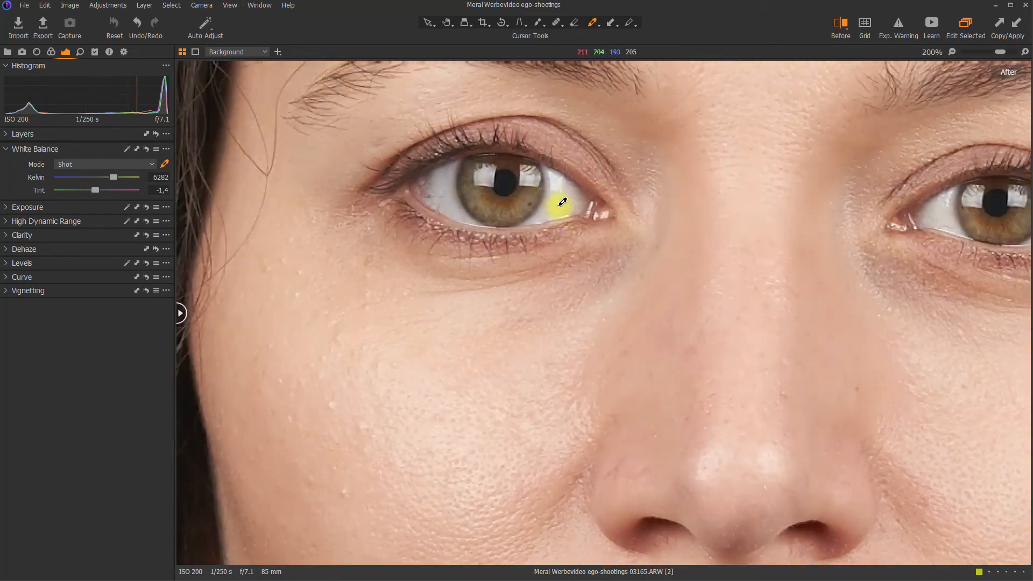
- Pick white balance from the eye white (5367 K, -2.4 tint) and check it with the split
left_click(559, 203)
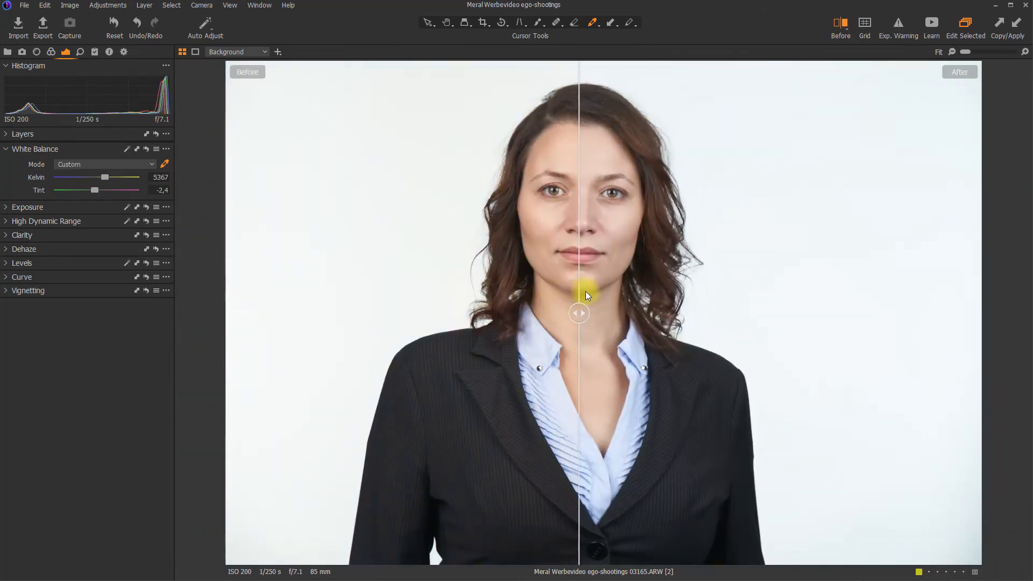
left_click_drag(580, 313, 550, 313)
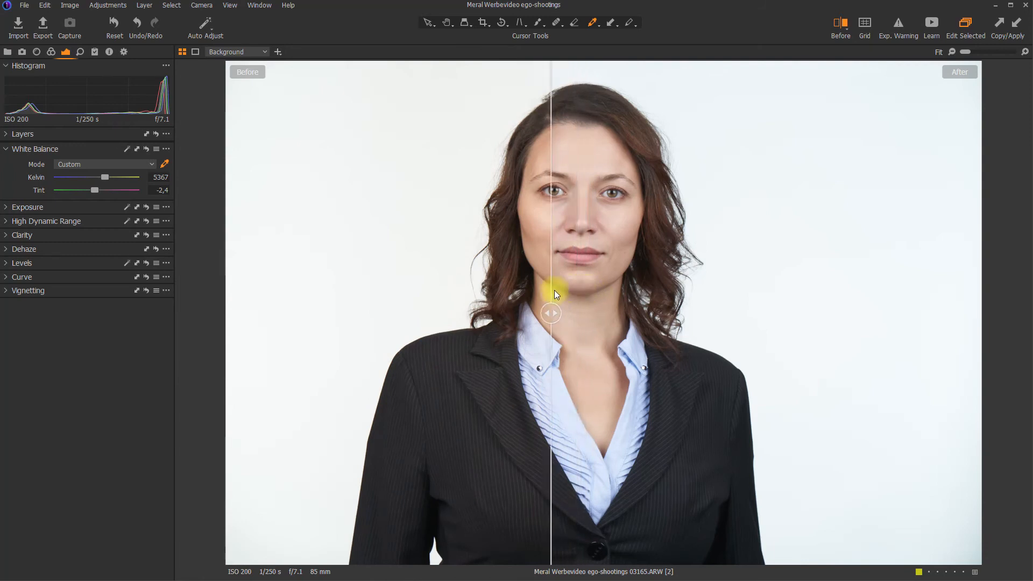
left_click_drag(550, 313, 590, 304)
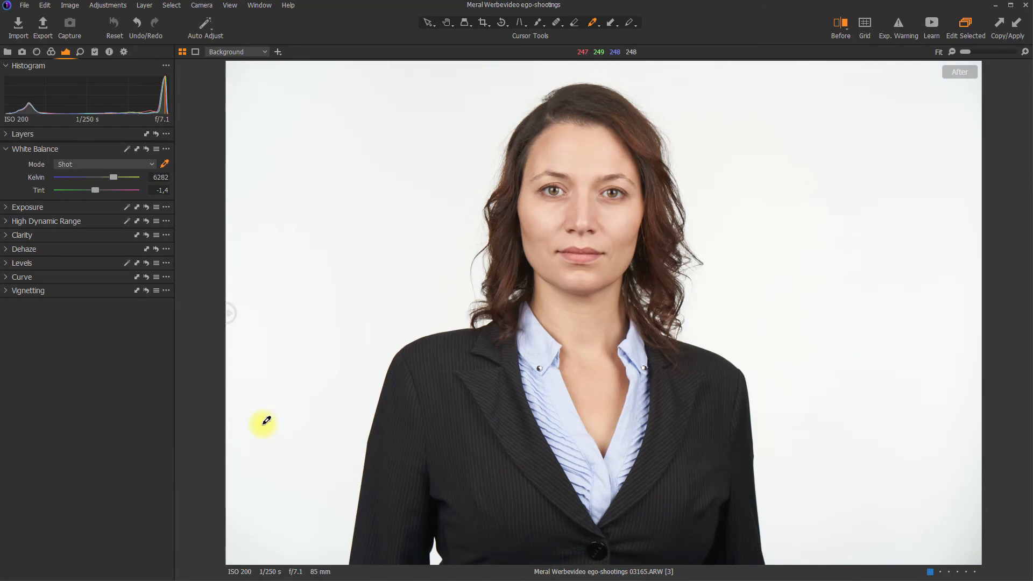
mouse_move(269, 416)
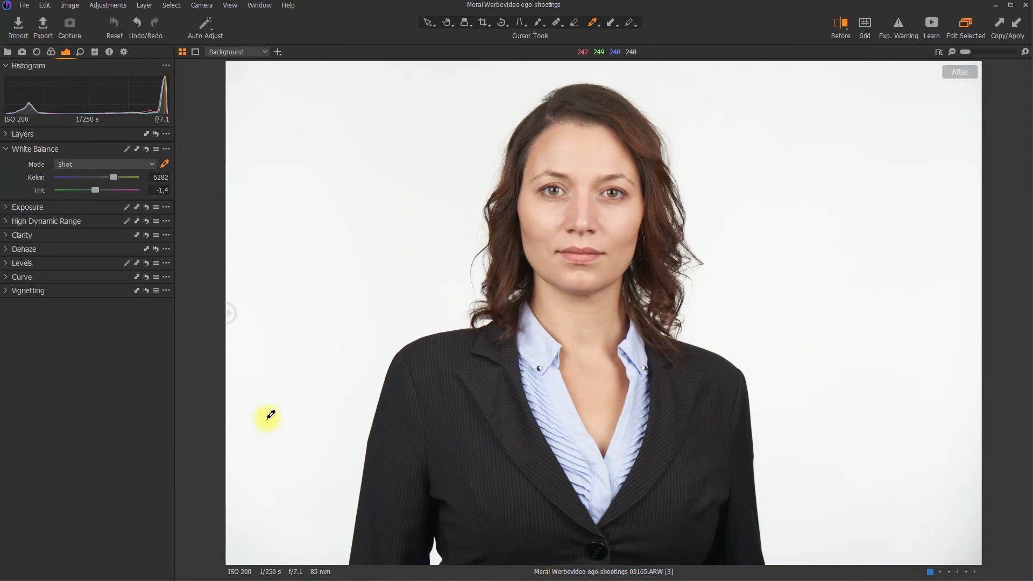
- Show the browser, select gray-card image 03139, and hide the browser again
key("Ctrl+B")
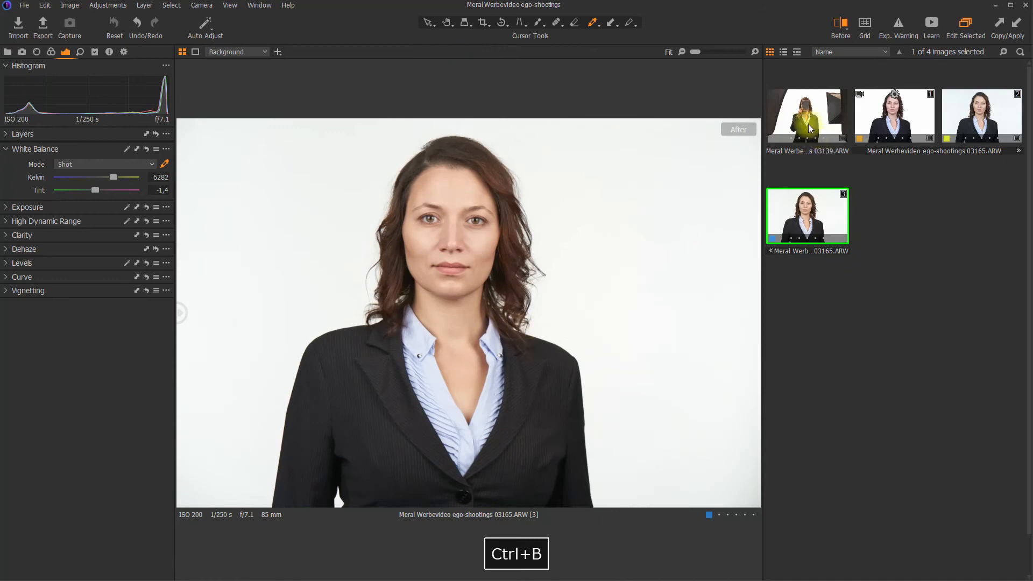
left_click(807, 114)
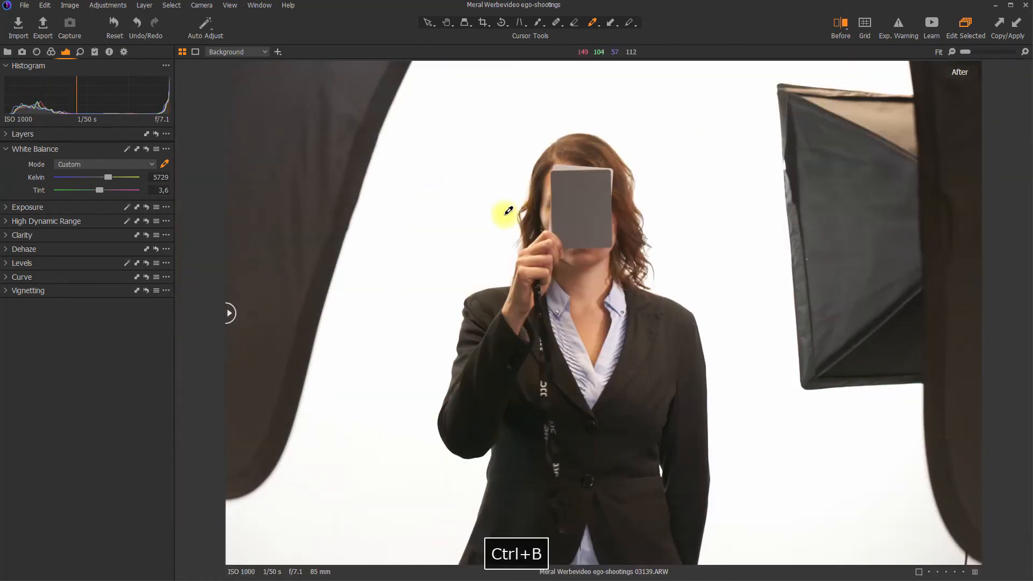
left_click(579, 167)
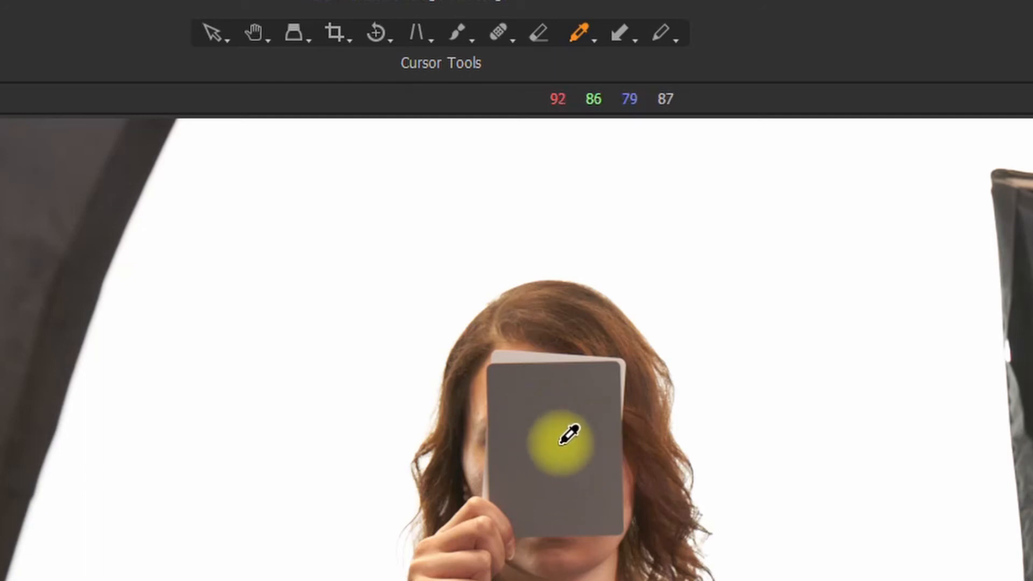
mouse_move(293, 310)
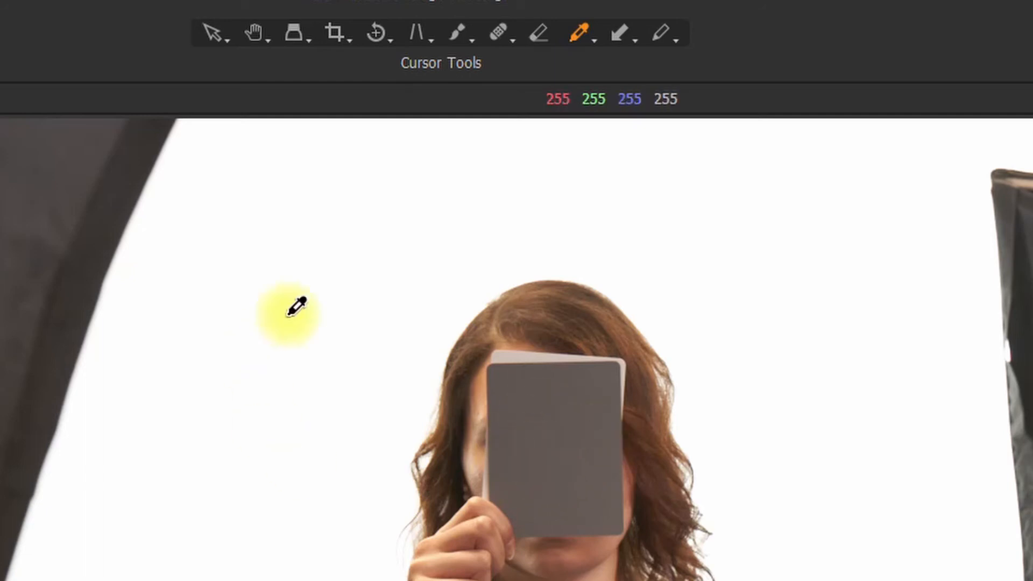
mouse_move(554, 441)
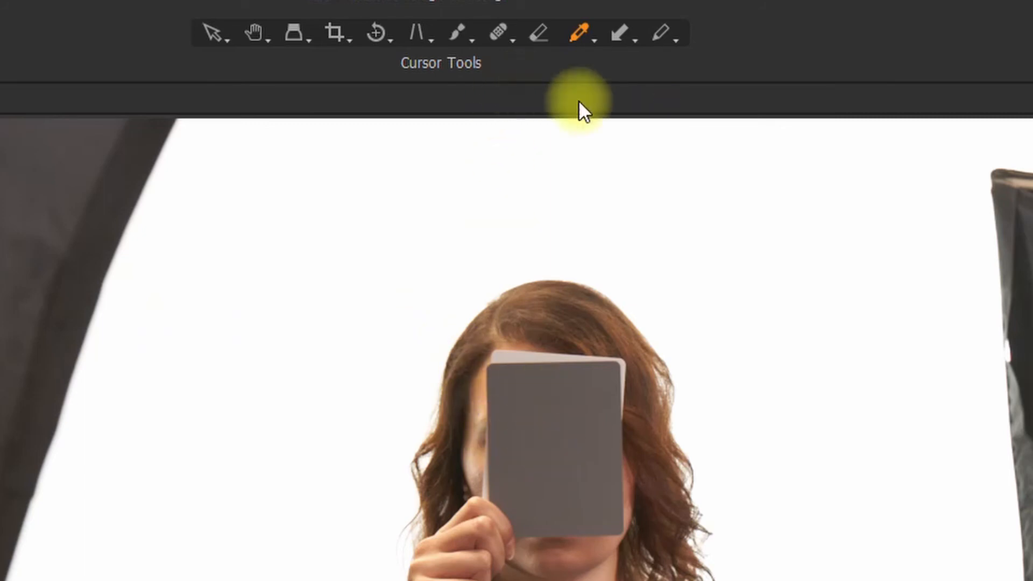
- Pick white balance from the gray card, giving 5952 K, 1.8 tint
left_click(552, 445)
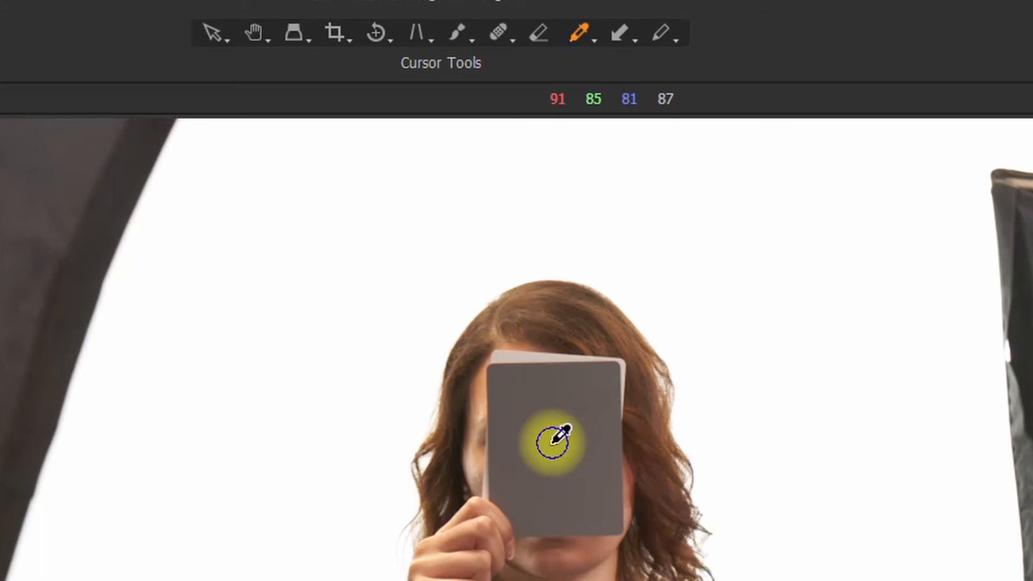
left_click(556, 443)
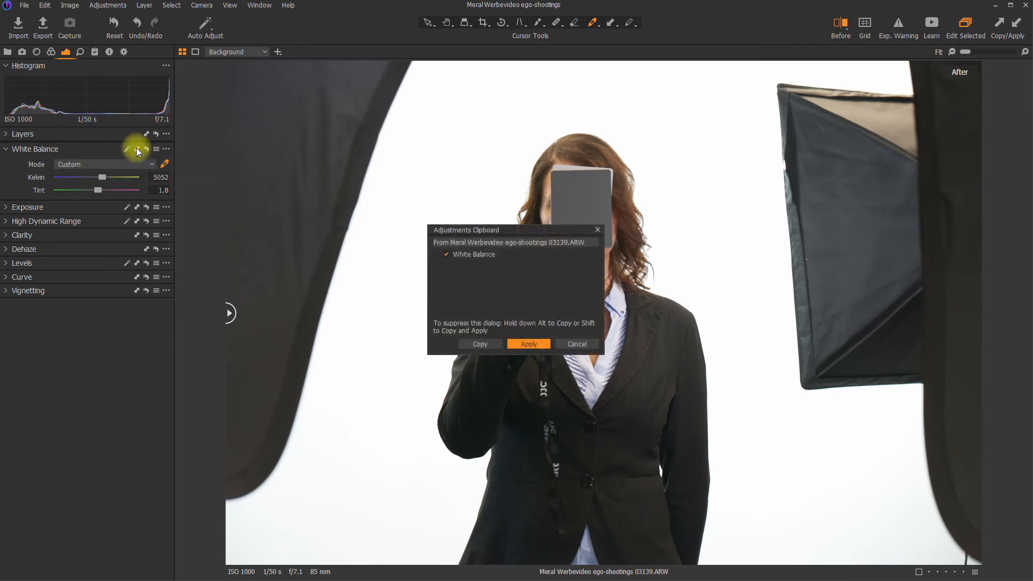
- Copy the card-picked 5952 K, 1.8 tint balance to portrait variant [3] and show both variants
left_click(529, 344)
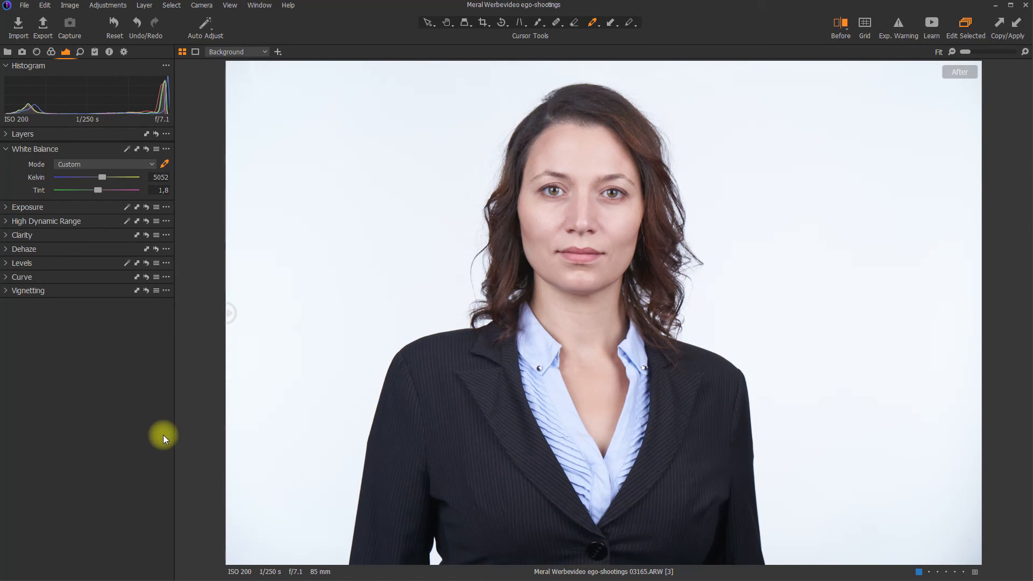
key("Ctrl+B")
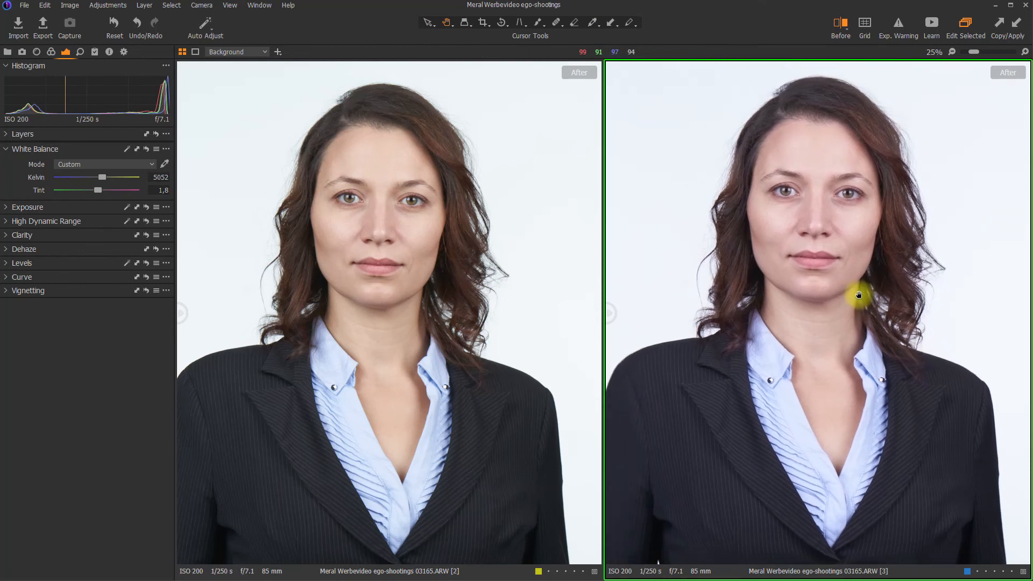
mouse_move(394, 162)
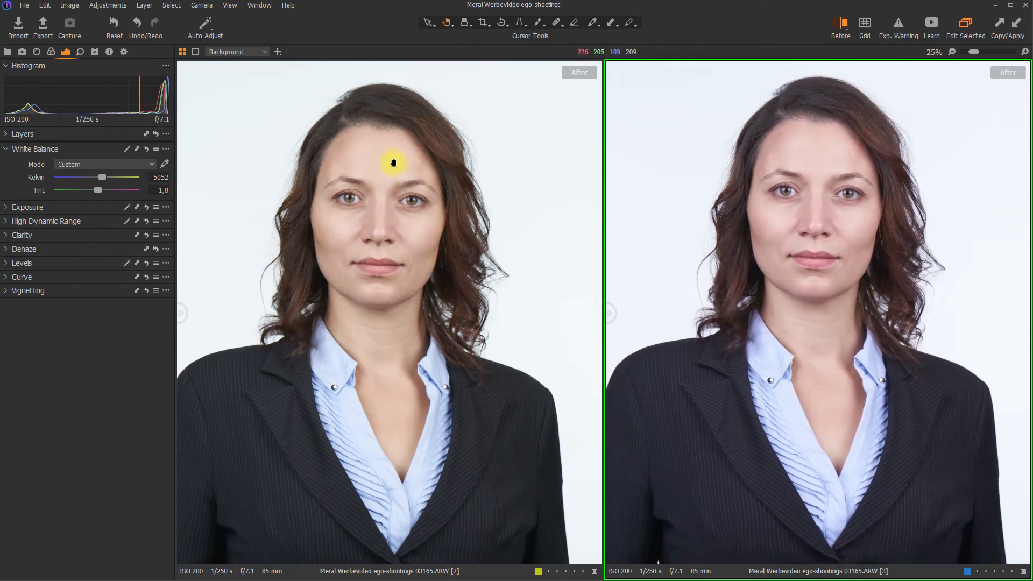
mouse_move(394, 224)
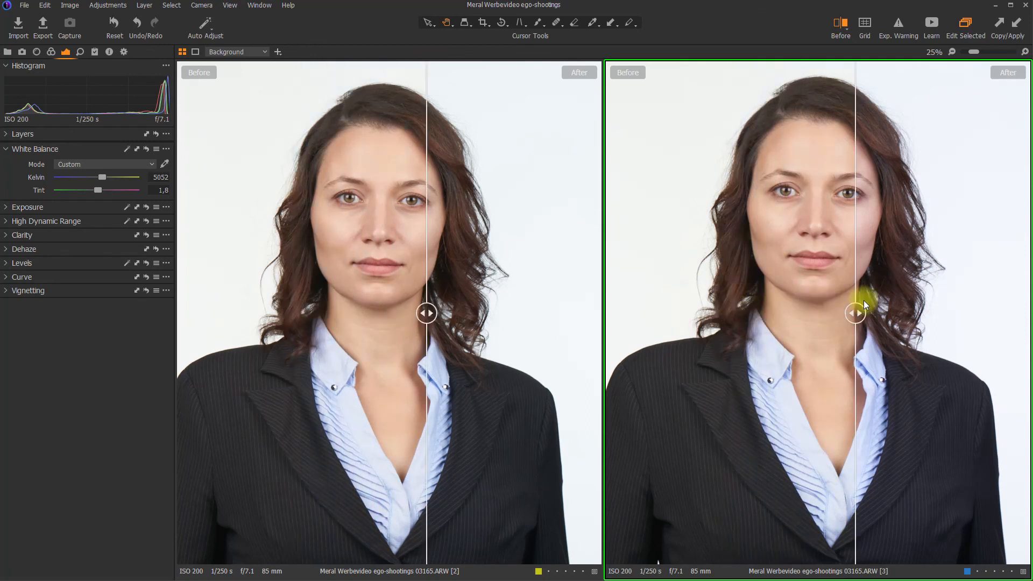
- Move the before/after divider across both portrait faces
left_click_drag(854, 313, 823, 313)
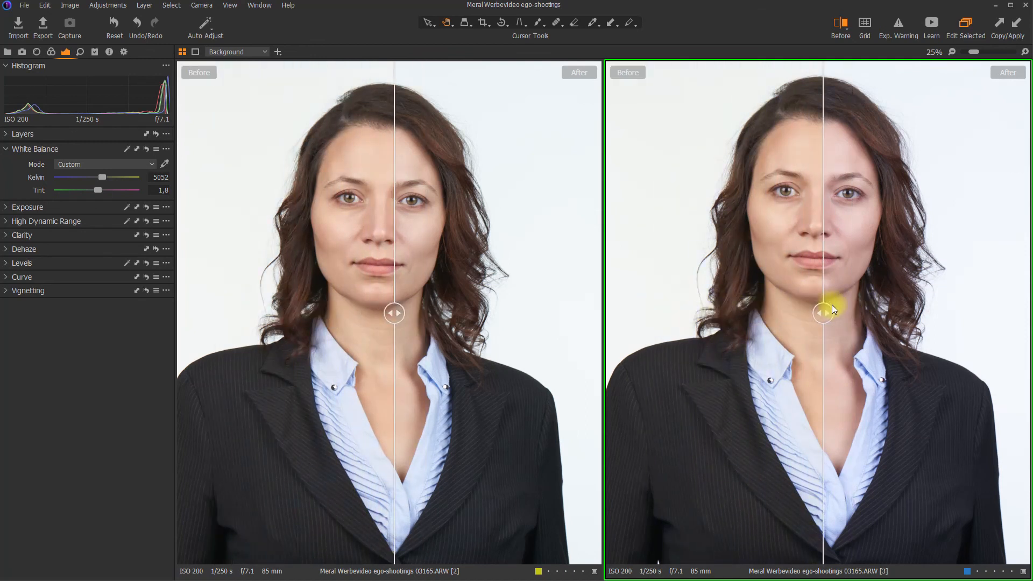